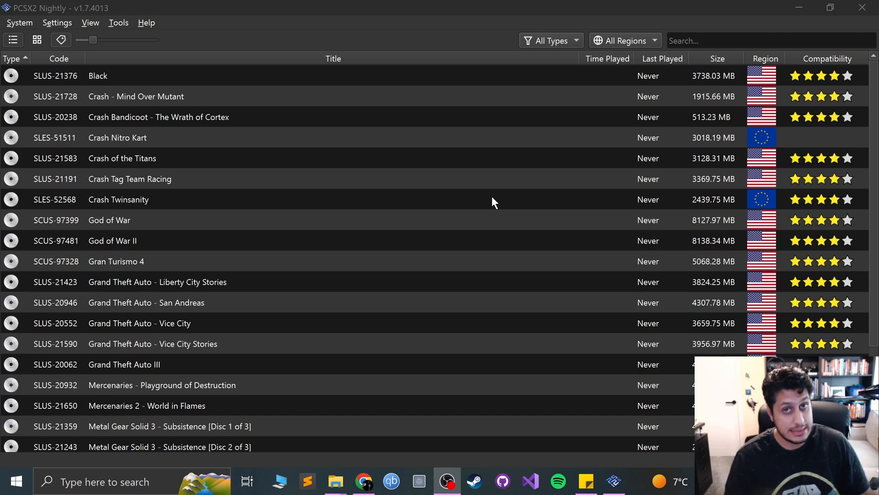
{"action": "mouse_move", "coordinate": [108, 294]}
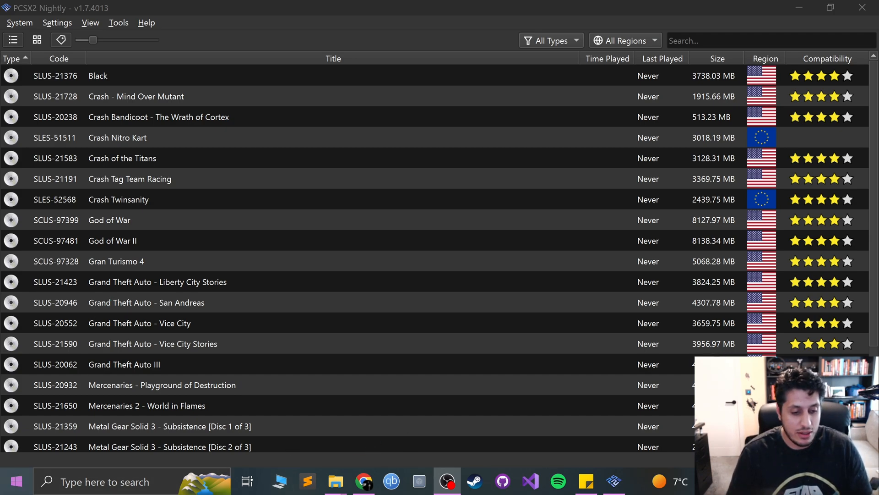
Step: Briefly view Devices and printers, then start adding a new Bluetooth device in Windows Settings
{"action": "type", "text": "b"}
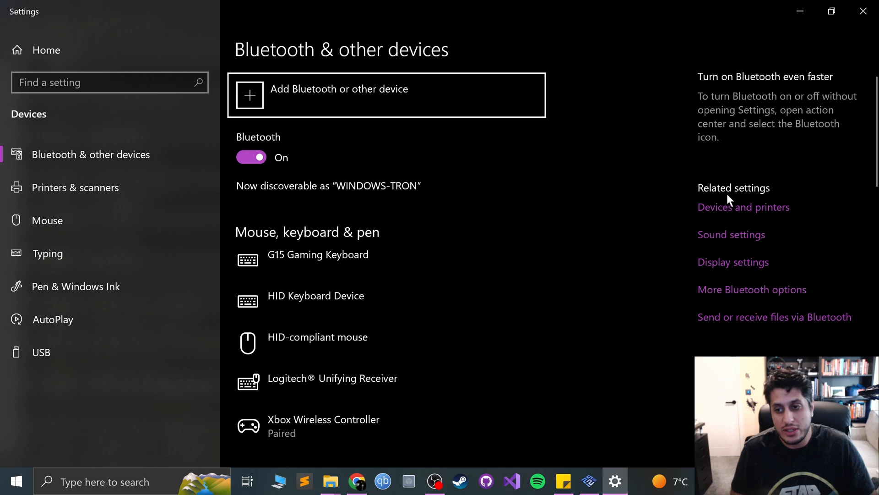
{"action": "mouse_move", "coordinate": [743, 206]}
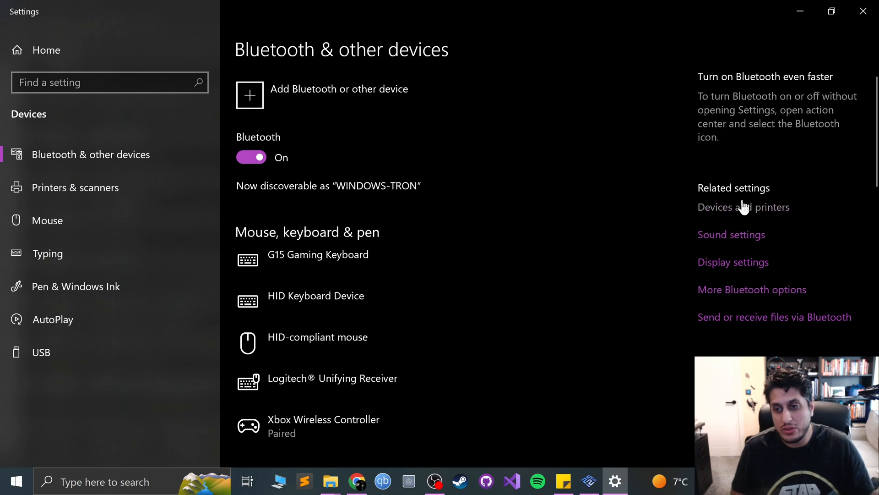
{"action": "left_click", "coordinate": [743, 207]}
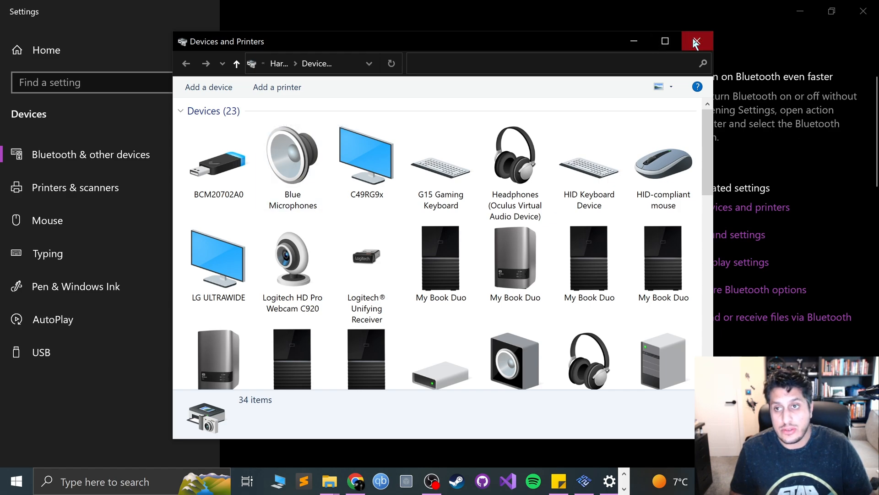
{"action": "left_click", "coordinate": [696, 41]}
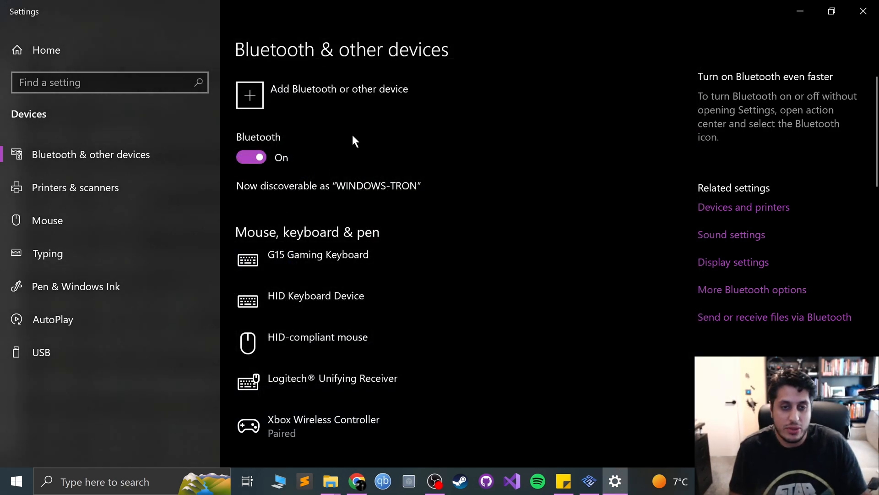
{"action": "left_click", "coordinate": [249, 94]}
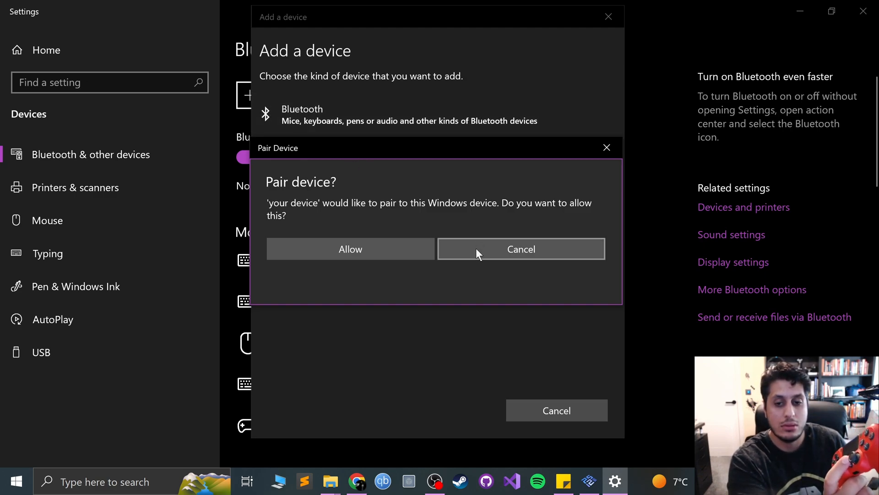
Step: Dismiss the pairing prompt and connect the Wireless Controller from the Add a device list
{"action": "left_click", "coordinate": [520, 249]}
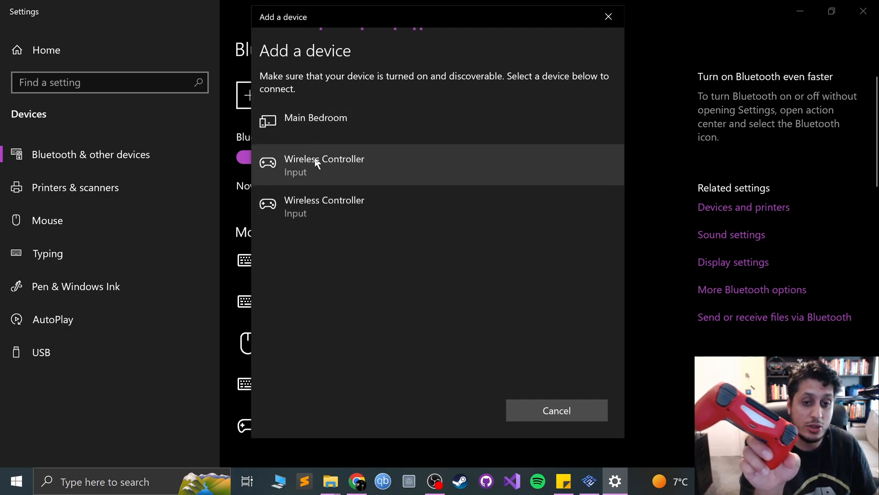
{"action": "left_click", "coordinate": [325, 165]}
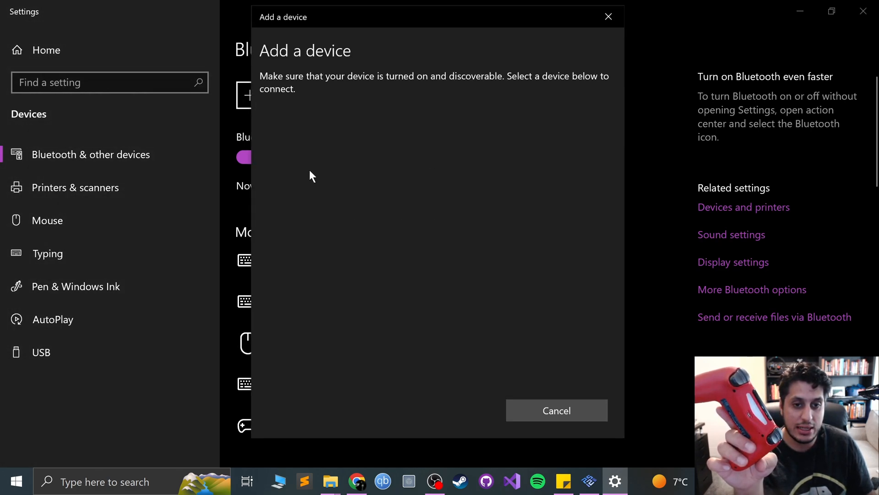
{"action": "left_click", "coordinate": [325, 206]}
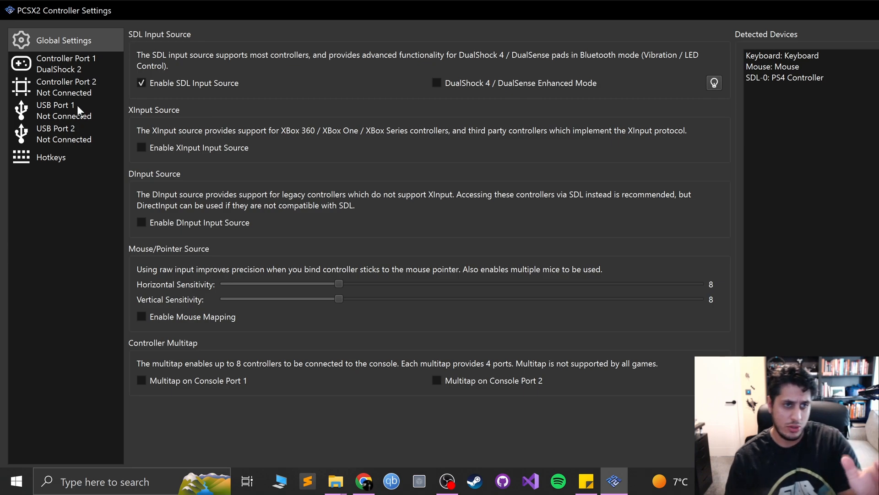
{"action": "mouse_move", "coordinate": [56, 53]}
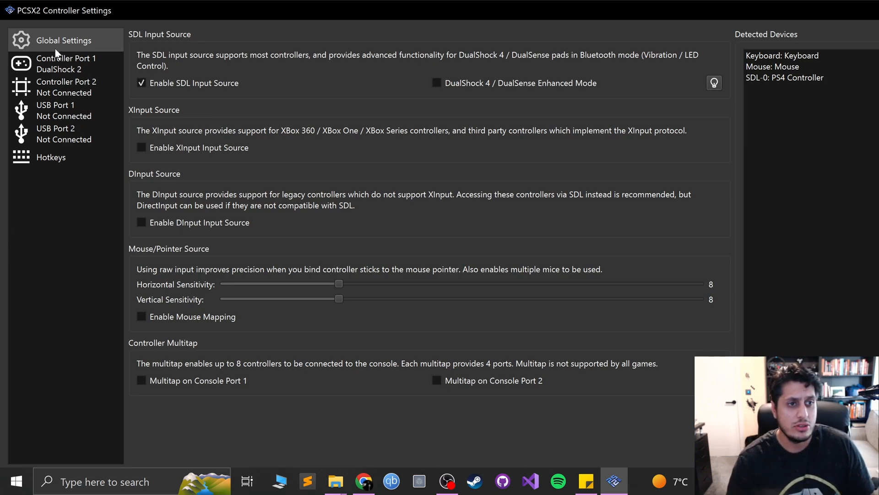
{"action": "mouse_move", "coordinate": [805, 257]}
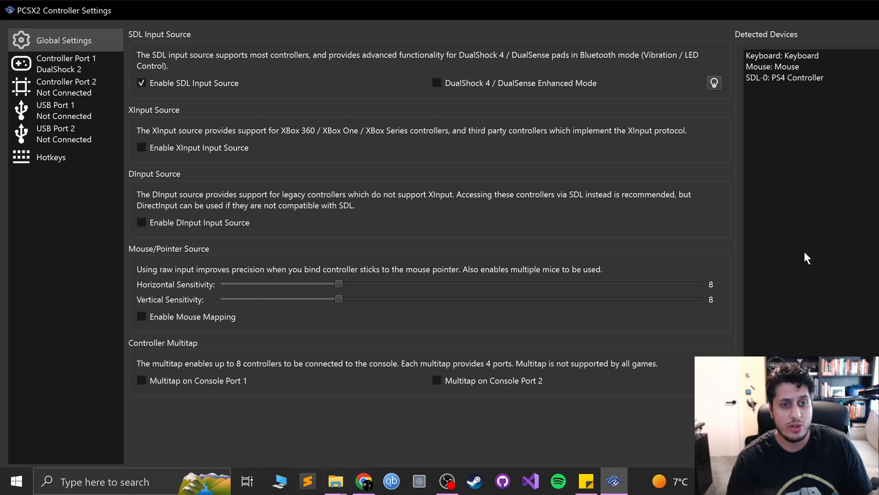
Step: Enable DualShock 4 Enhanced Mode and set the SDL-0 controller LED colour to blue
{"action": "left_click", "coordinate": [436, 82]}
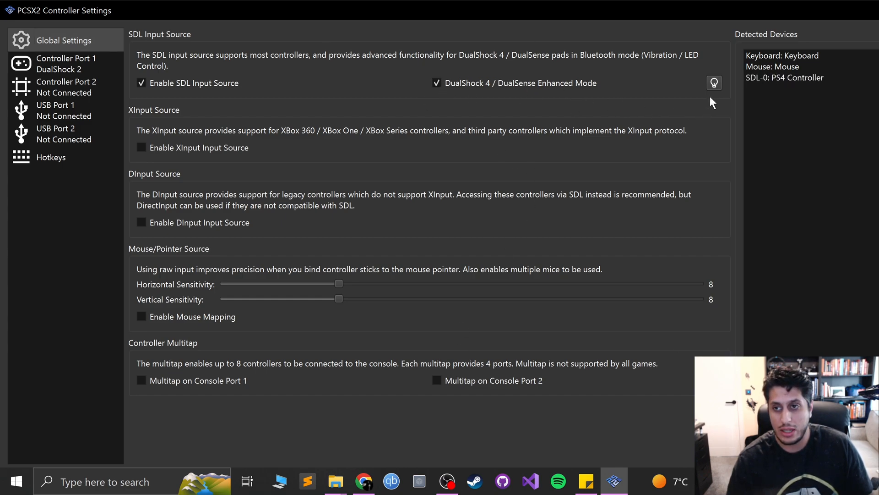
{"action": "left_click", "coordinate": [713, 82]}
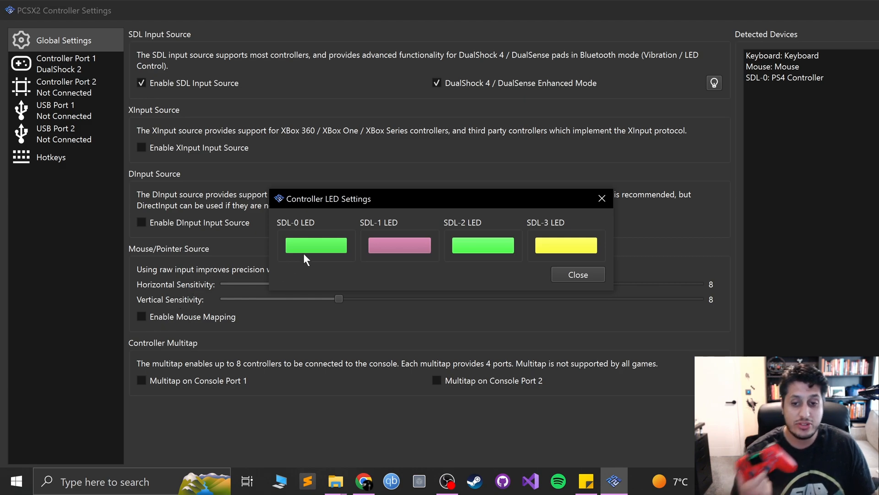
{"action": "mouse_move", "coordinate": [384, 346]}
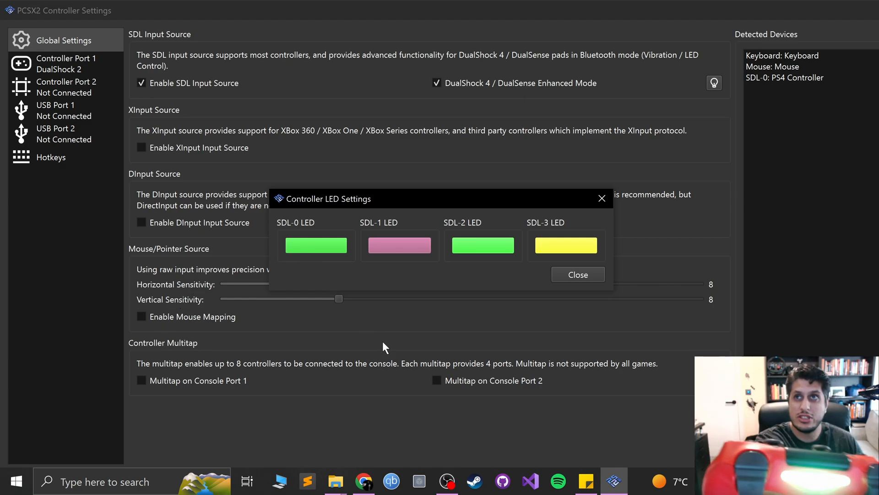
{"action": "mouse_move", "coordinate": [401, 356]}
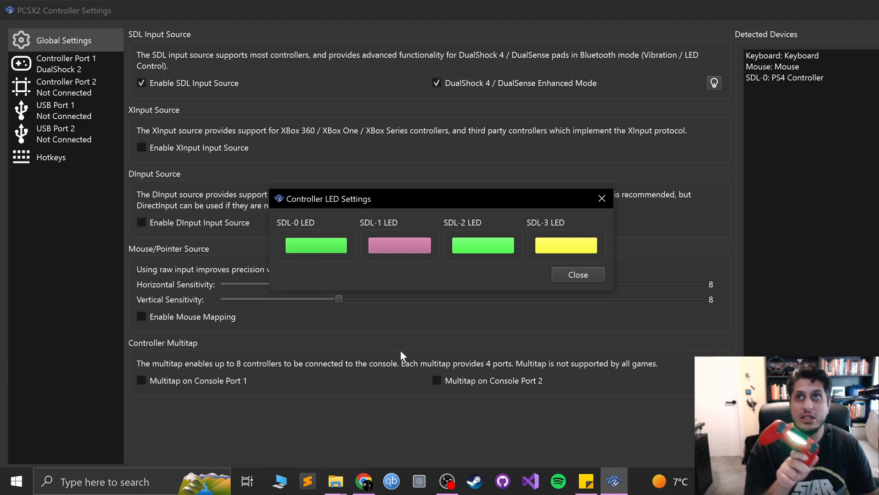
{"action": "mouse_move", "coordinate": [359, 268]}
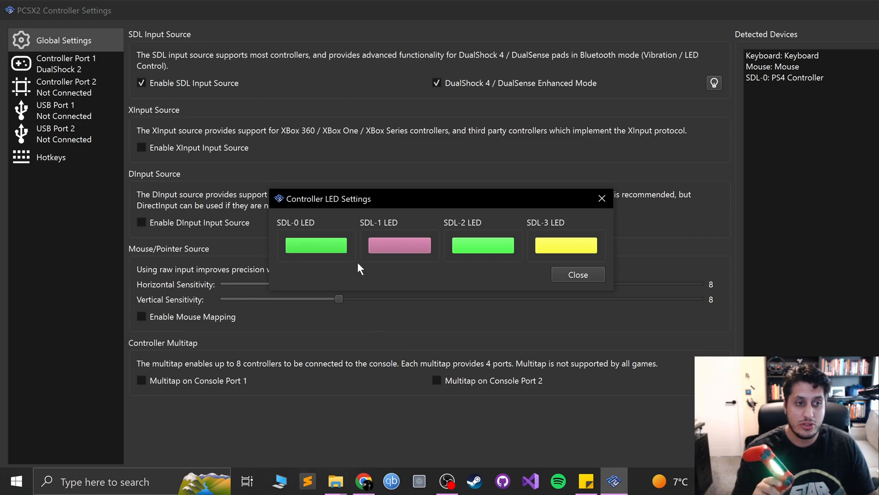
{"action": "mouse_move", "coordinate": [331, 240]}
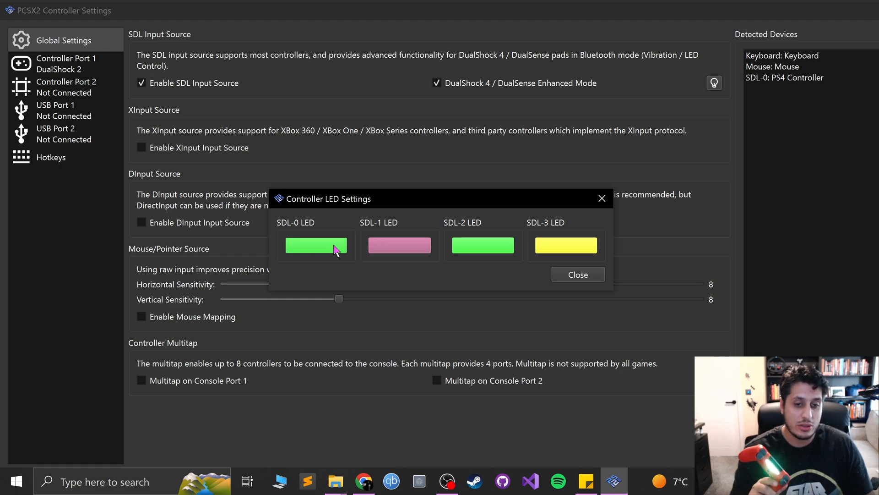
{"action": "left_click", "coordinate": [315, 246]}
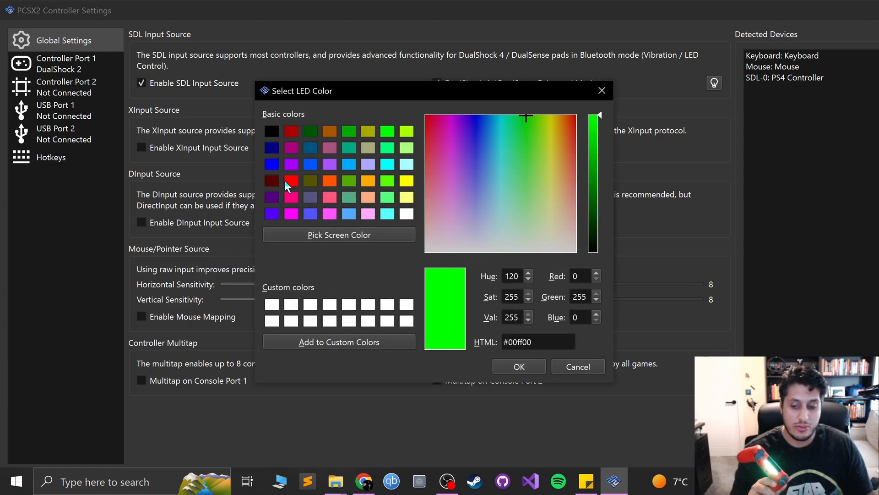
{"action": "left_click", "coordinate": [518, 366]}
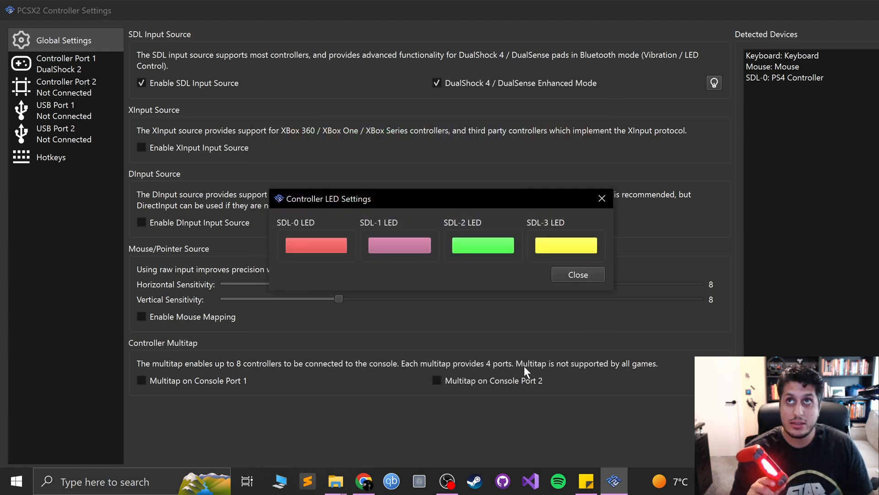
{"action": "left_click", "coordinate": [316, 245]}
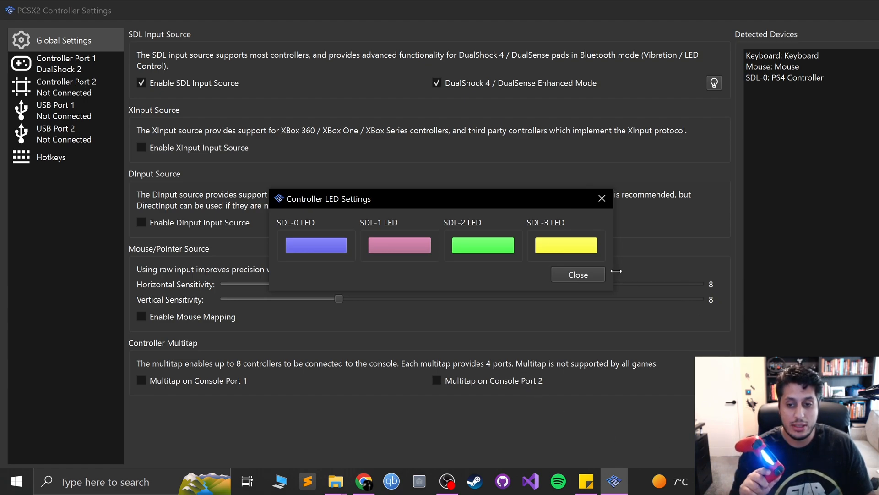
{"action": "left_click", "coordinate": [577, 274]}
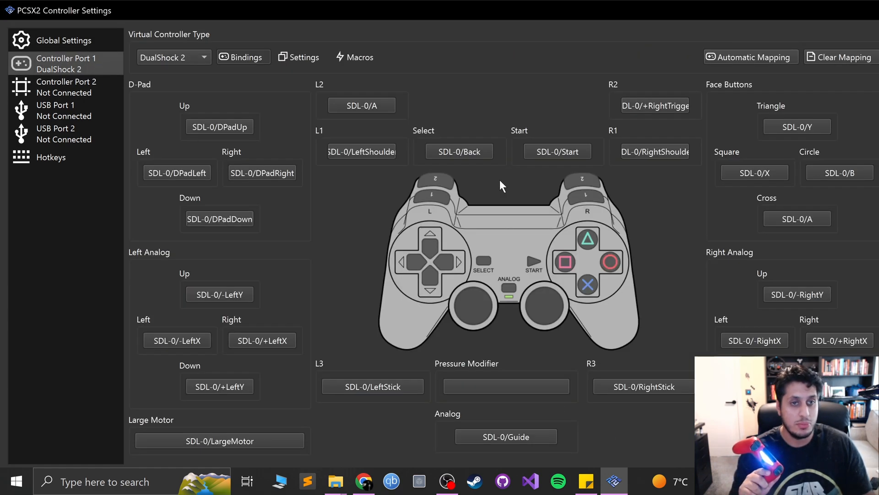
Step: Clear Port 1's bindings and auto-map them to SDL-0 (PS4 Controller), then view DualShock 2 settings
{"action": "left_click", "coordinate": [841, 57]}
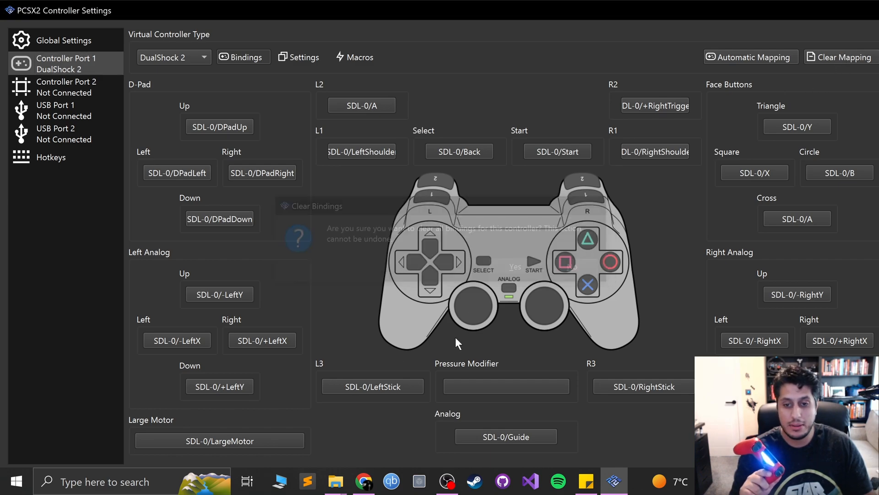
{"action": "left_click", "coordinate": [514, 266]}
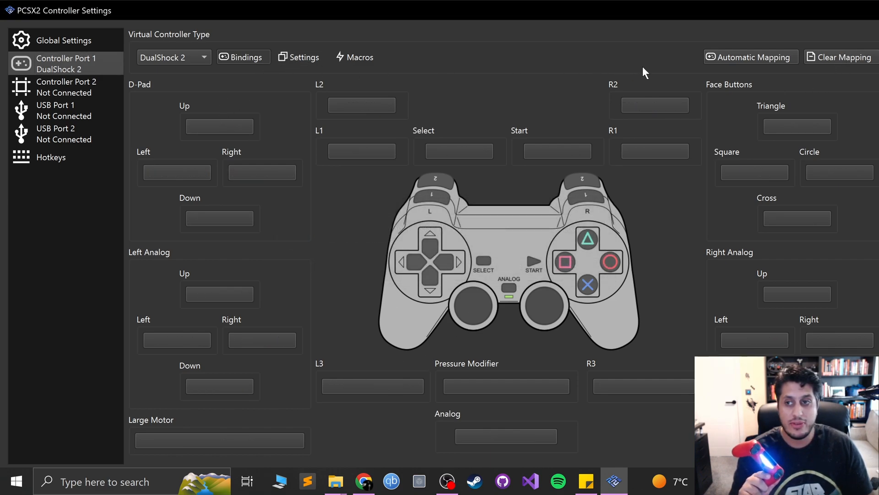
{"action": "left_click", "coordinate": [750, 57]}
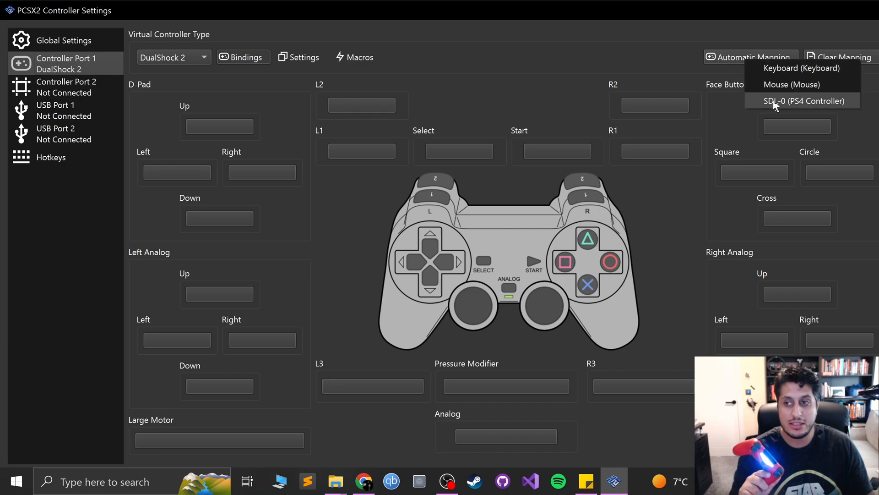
{"action": "left_click", "coordinate": [804, 101]}
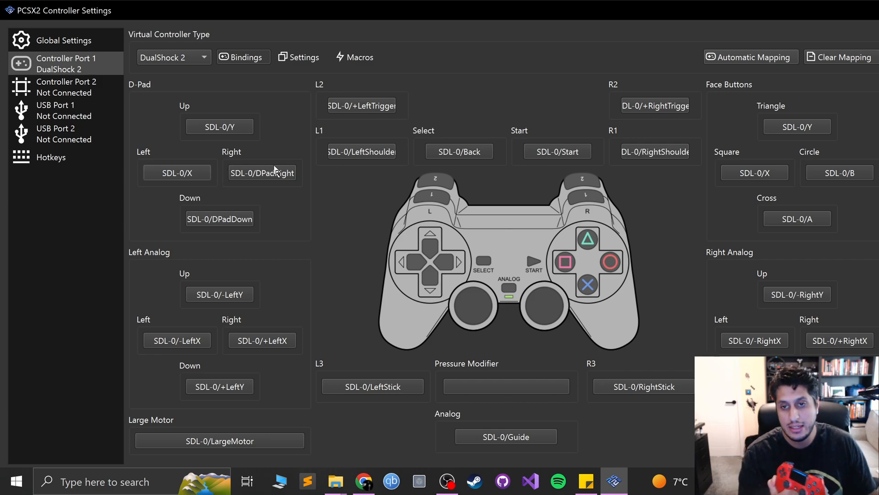
{"action": "mouse_move", "coordinate": [410, 217]}
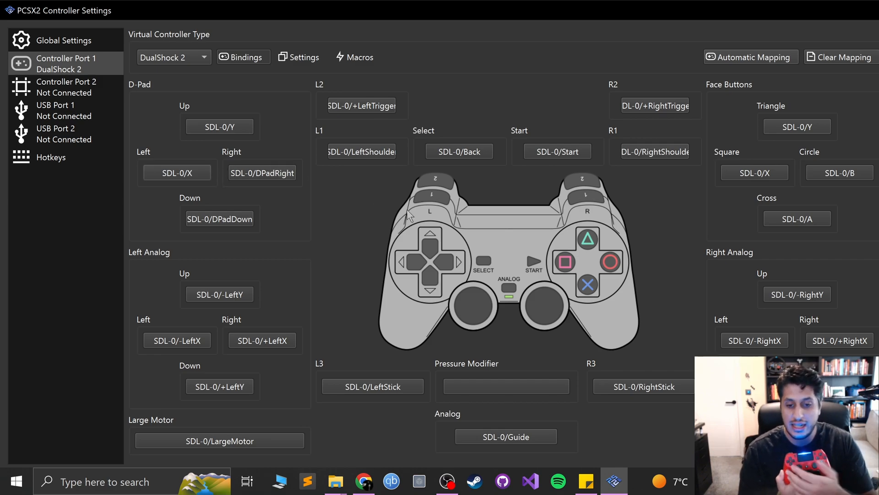
{"action": "left_click", "coordinate": [751, 57]}
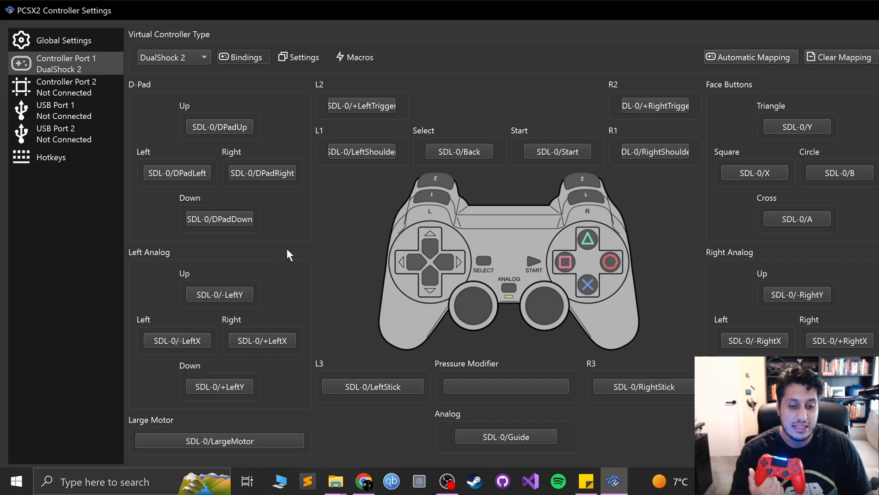
{"action": "mouse_move", "coordinate": [328, 142]}
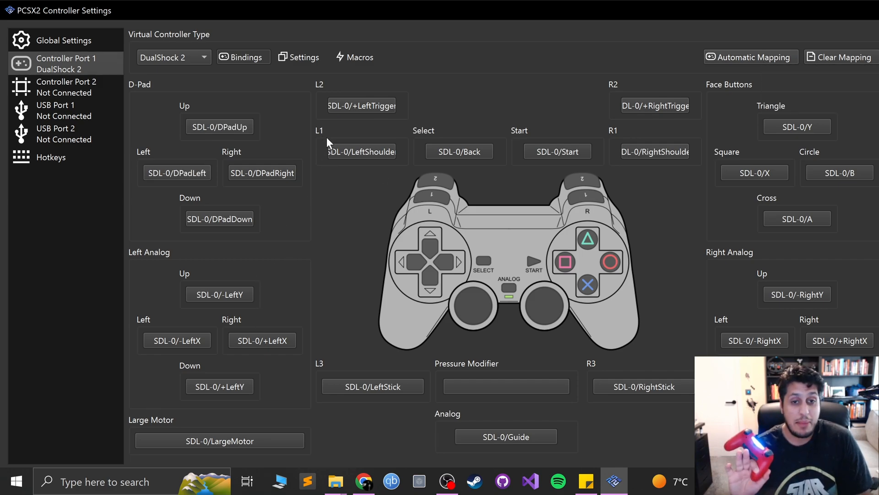
{"action": "mouse_move", "coordinate": [386, 253]}
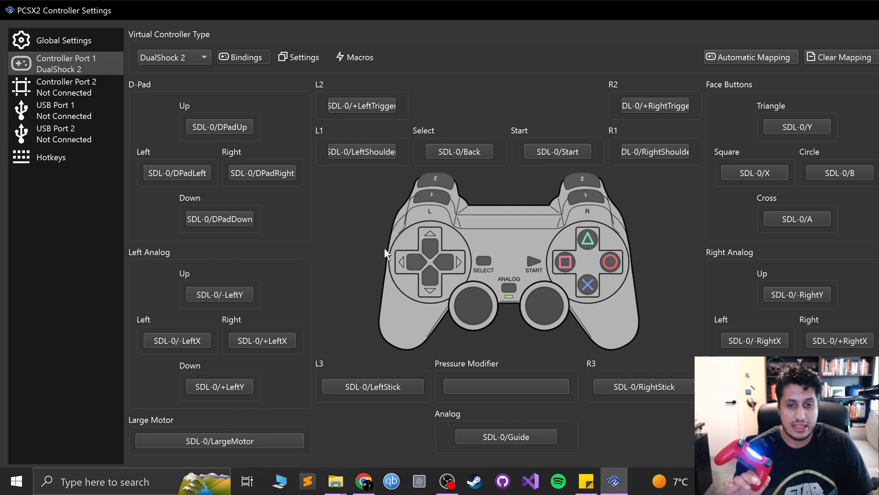
{"action": "left_click", "coordinate": [300, 57]}
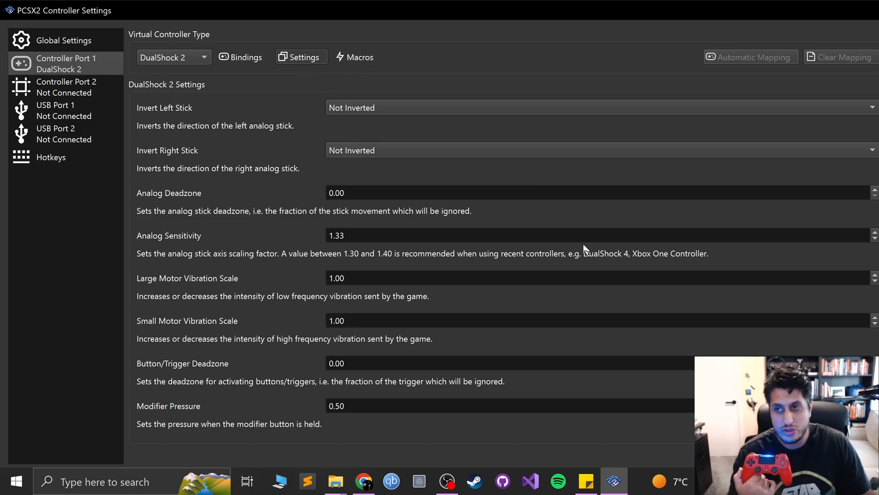
Step: Tick Circle and Cross as the buttons pressed by Macro 1
{"action": "left_click", "coordinate": [355, 56]}
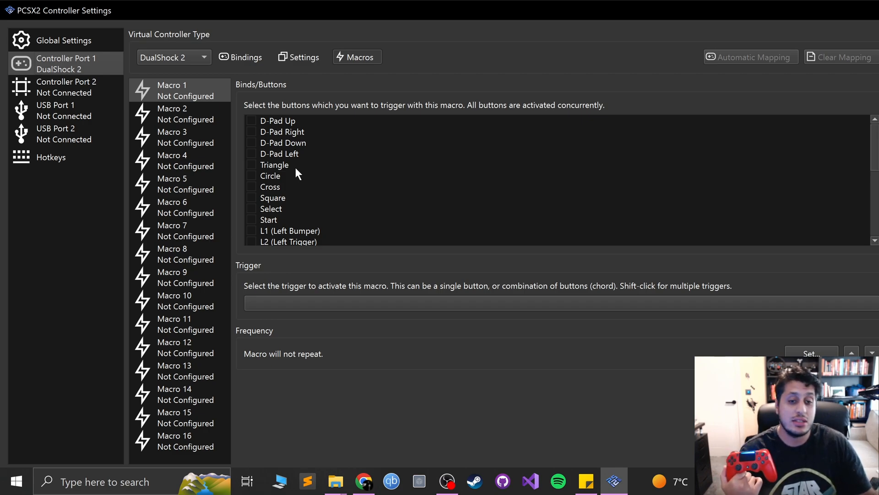
{"action": "left_click", "coordinate": [251, 176]}
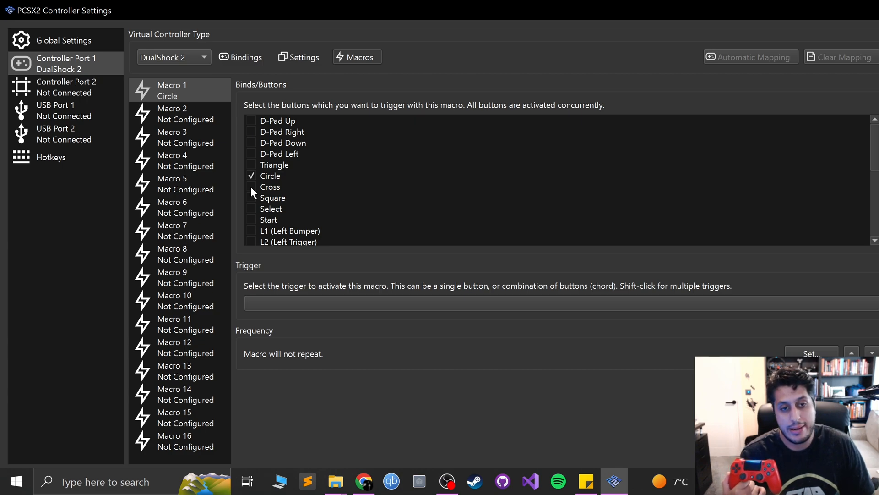
{"action": "left_click", "coordinate": [251, 187]}
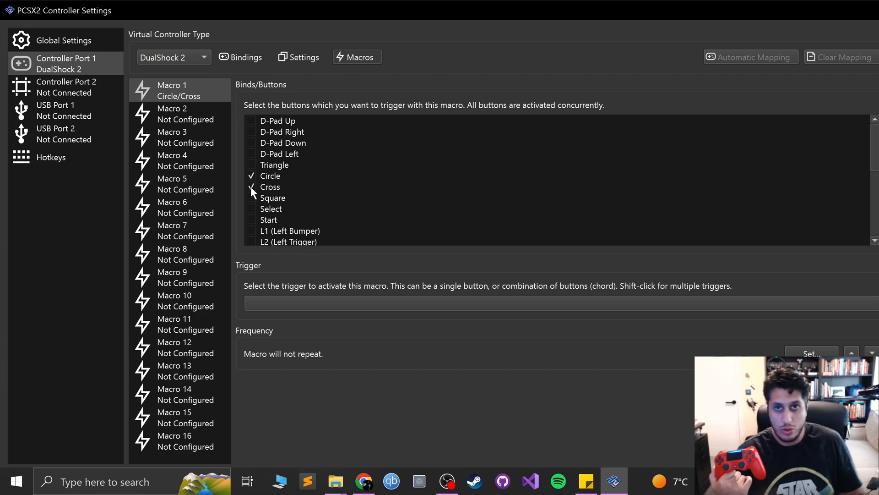
{"action": "left_click", "coordinate": [251, 186]}
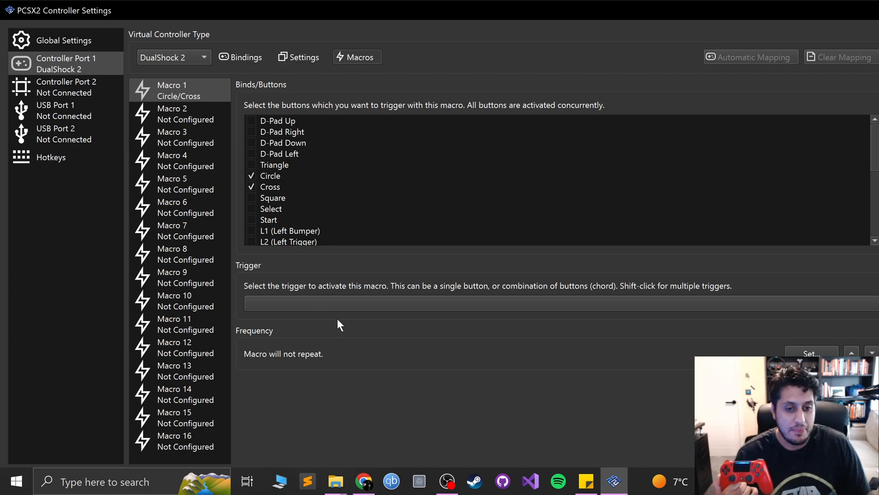
Step: Bind Space as Macro 1's trigger, then clear the trigger leaving it Not Configured
{"action": "left_click", "coordinate": [555, 303]}
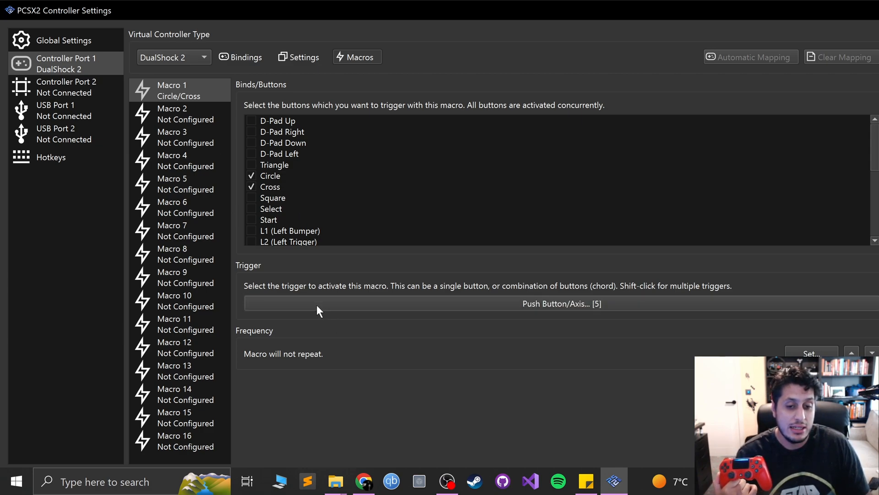
{"action": "key", "text": "space"}
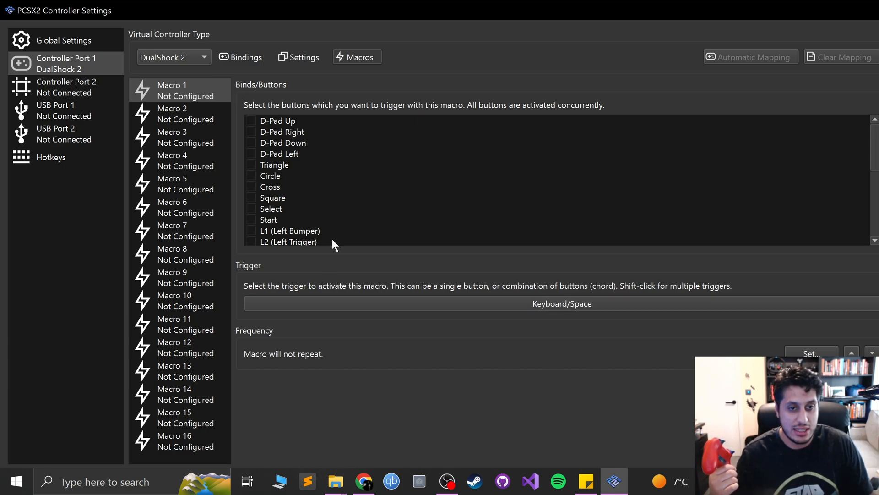
{"action": "left_click", "coordinate": [561, 303]}
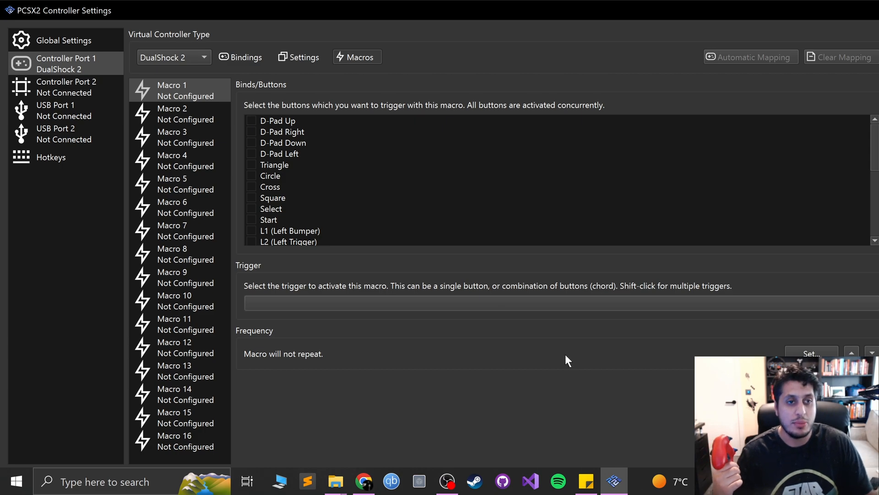
{"action": "left_click", "coordinate": [241, 57]}
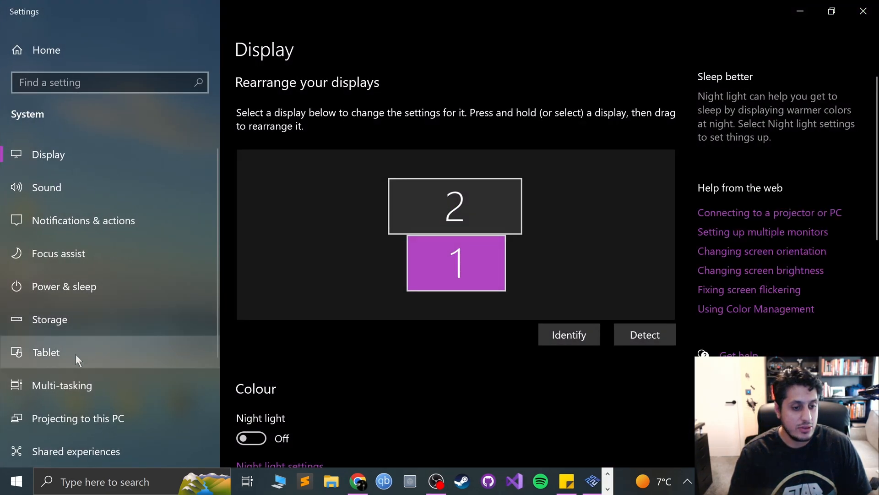
Step: Review the display scaling choices under Scale and layout, keeping 200%
{"action": "scroll", "scroll_direction": "down", "scroll_amount": 3}
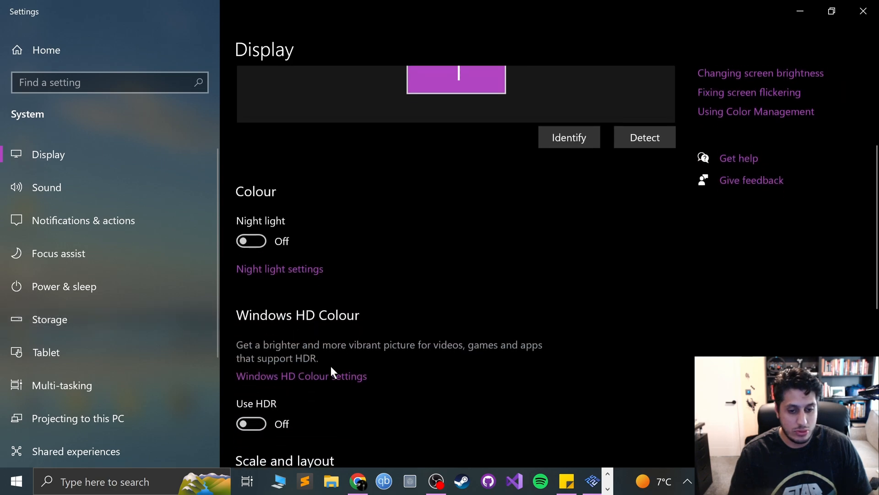
{"action": "scroll", "scroll_direction": "down", "scroll_amount": 3}
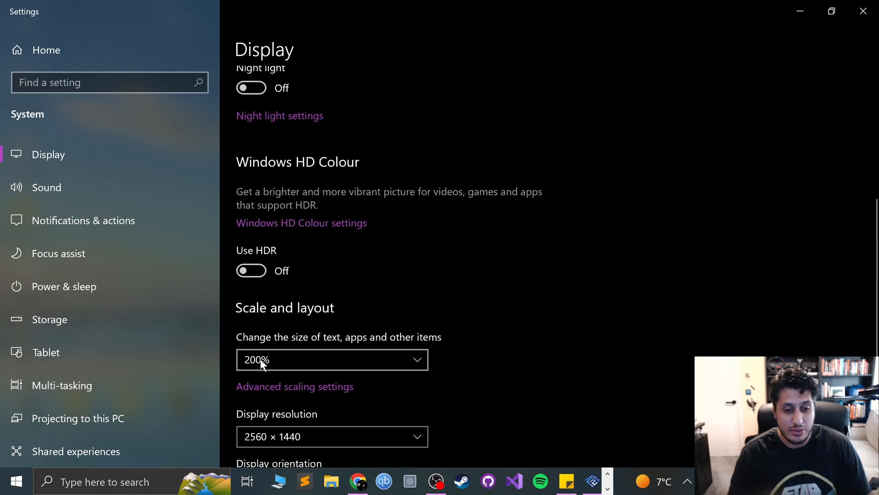
{"action": "left_click", "coordinate": [332, 359]}
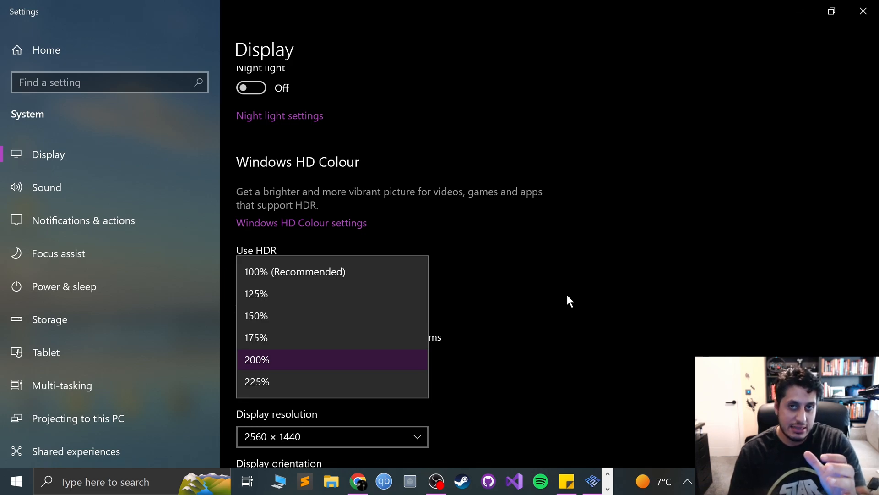
{"action": "mouse_move", "coordinate": [548, 257]}
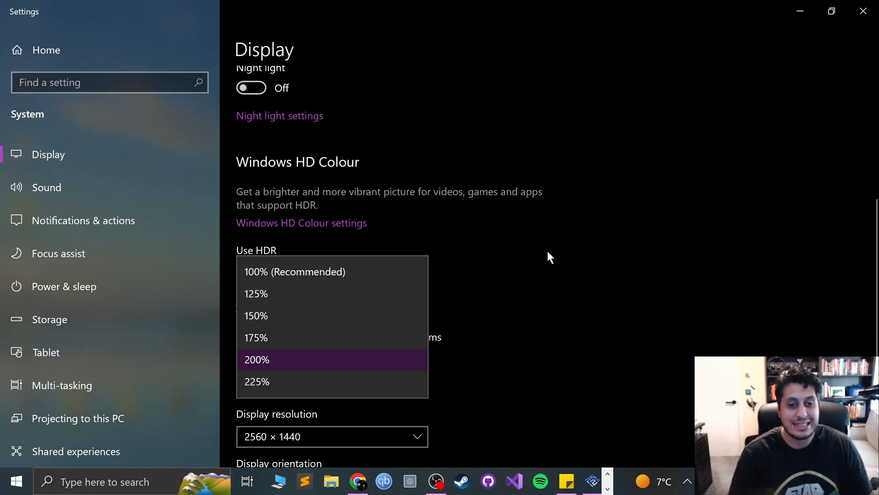
{"action": "left_click", "coordinate": [256, 359]}
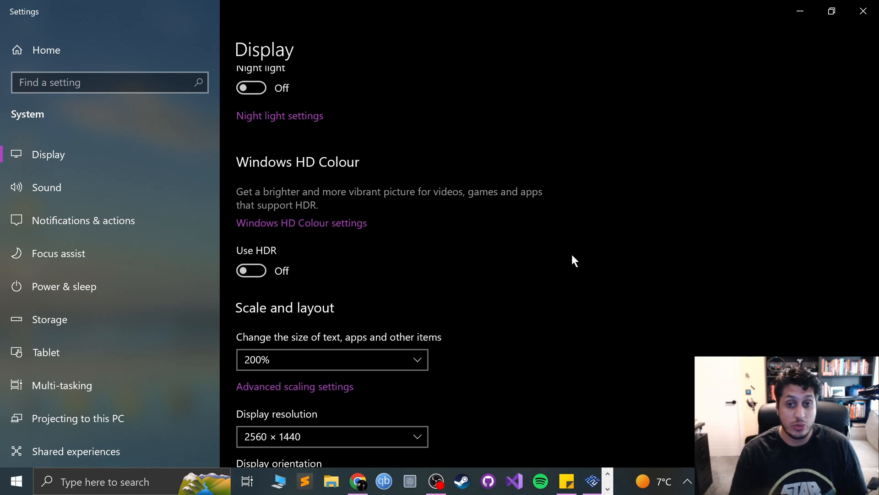
{"action": "mouse_move", "coordinate": [872, 29]}
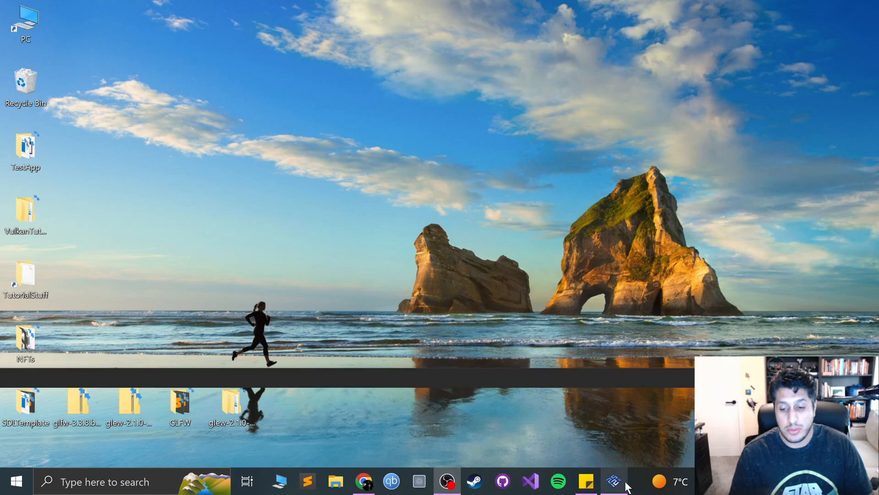
Step: Restore the PCSX2 Controller Settings window from the taskbar
{"action": "left_click", "coordinate": [614, 481]}
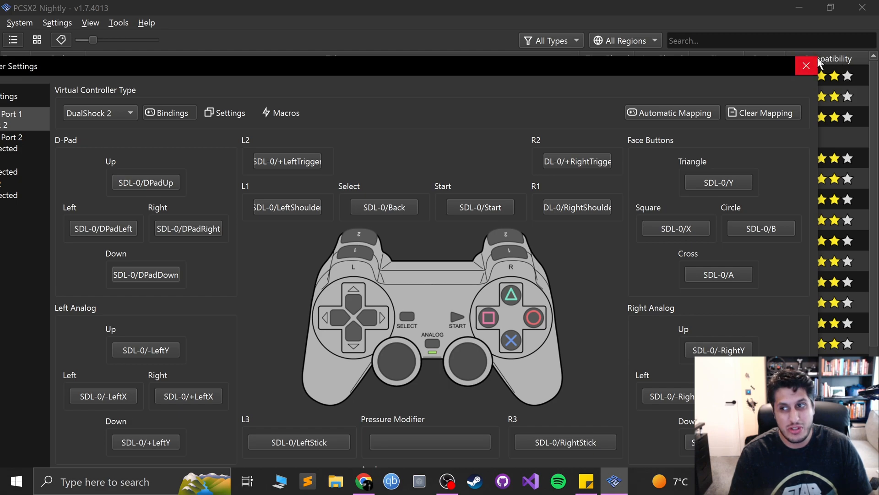
{"action": "mouse_move", "coordinate": [790, 66]}
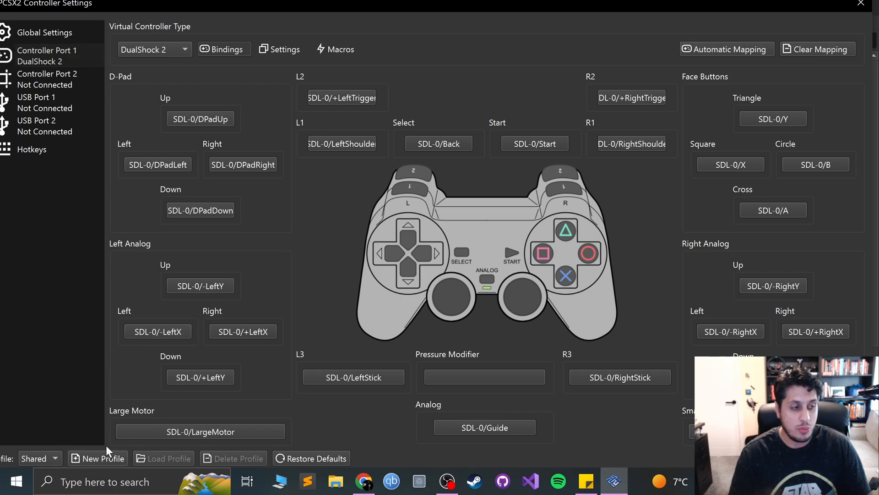
Step: Create a new input profile named FPS copying the current bindings, and view Controller Port 1
{"action": "left_click", "coordinate": [103, 458]}
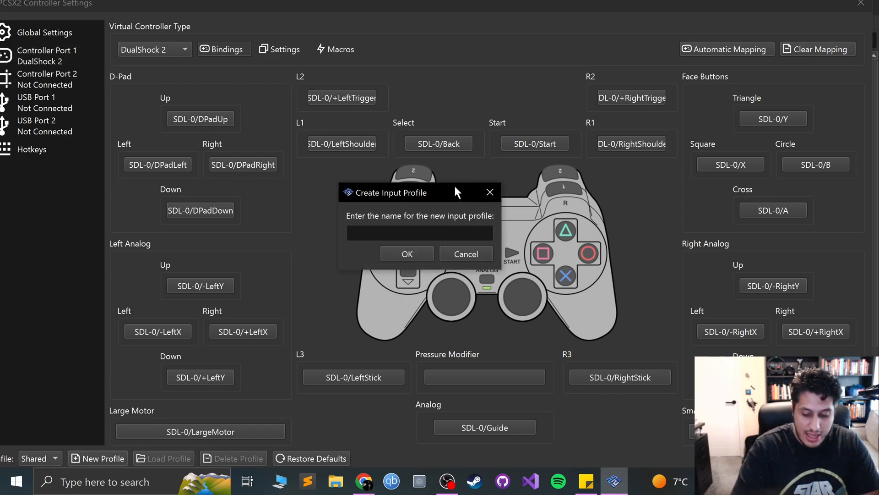
{"action": "left_click", "coordinate": [406, 253]}
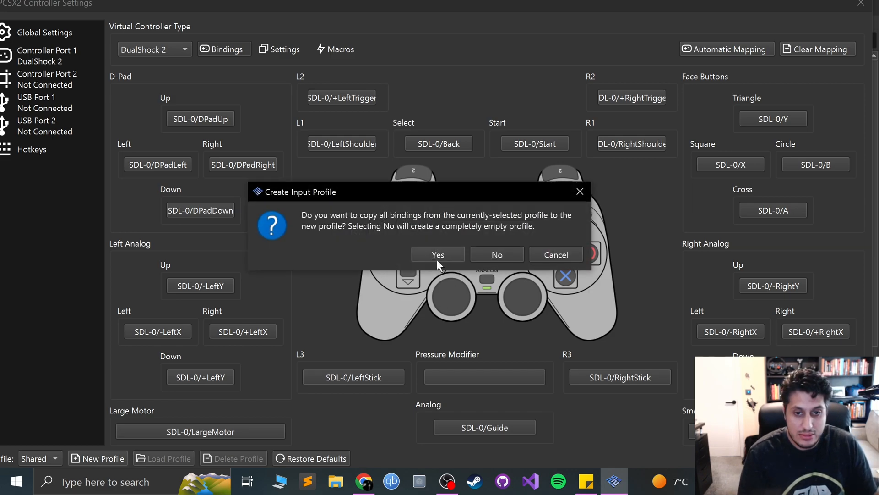
{"action": "left_click", "coordinate": [438, 255]}
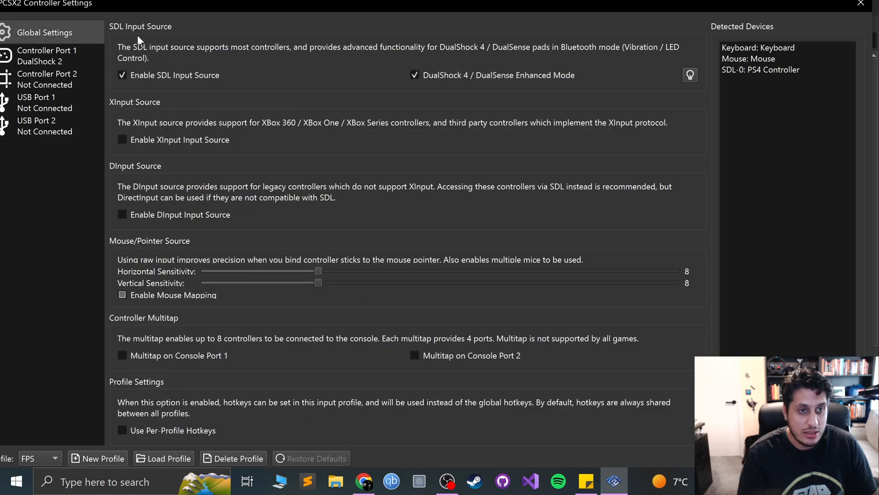
{"action": "left_click", "coordinate": [46, 56]}
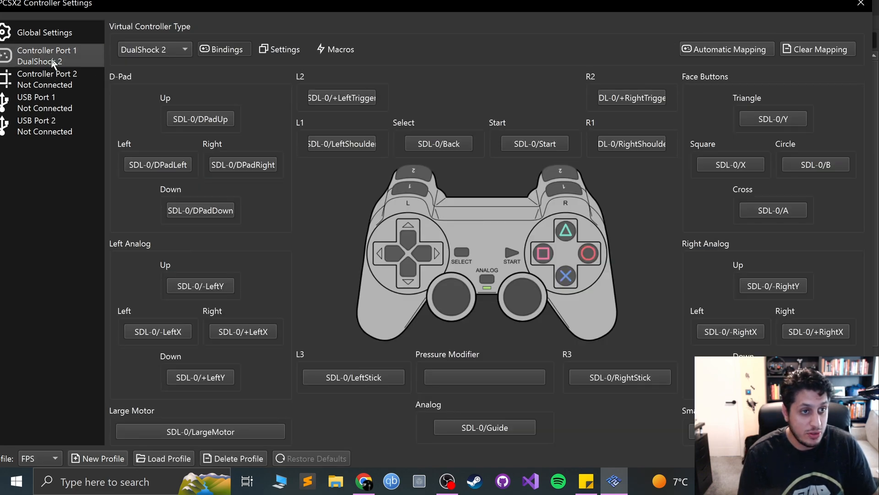
{"action": "mouse_move", "coordinate": [225, 375]}
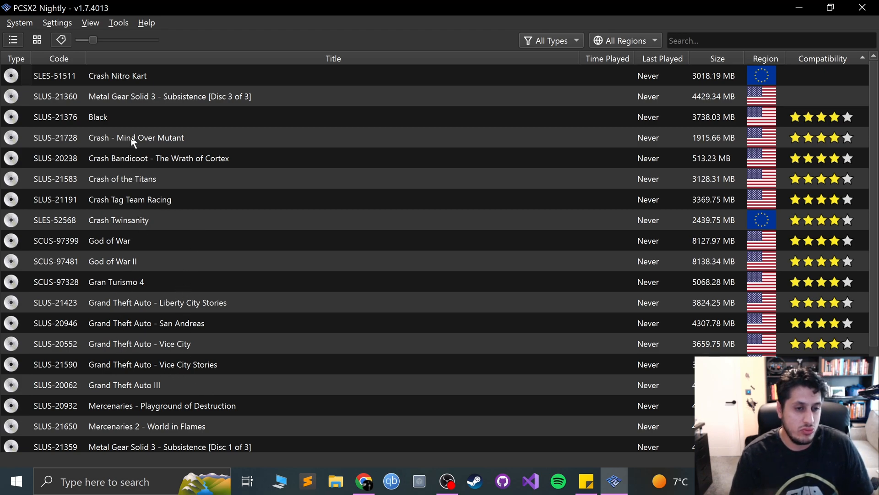
{"action": "mouse_move", "coordinate": [124, 161]}
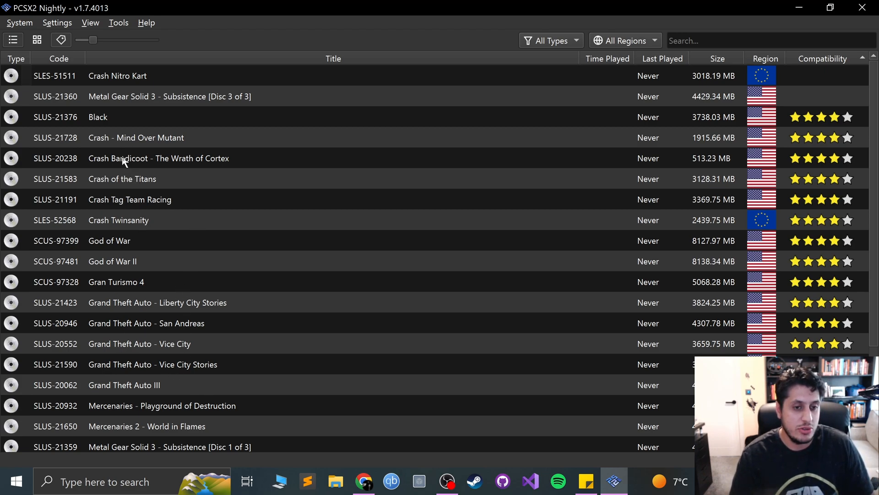
Step: Boot Crash Bandicoot - The Wrath of Cortex from the game list
{"action": "double_click", "coordinate": [158, 158]}
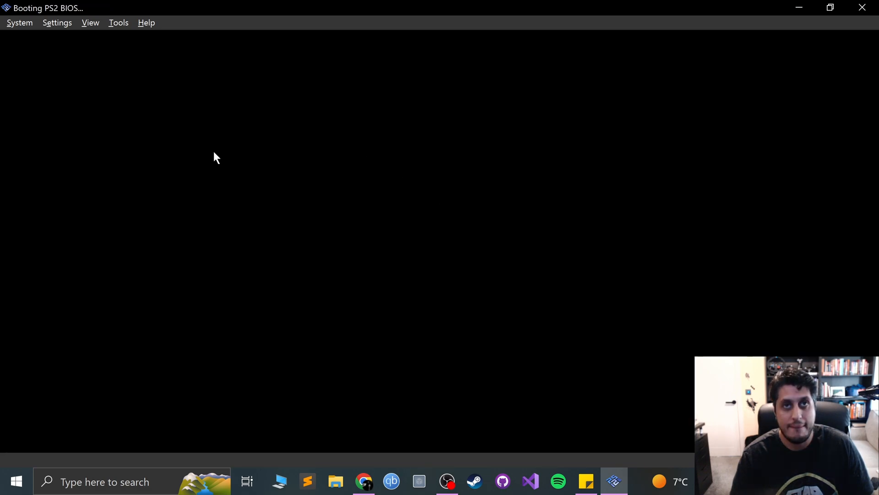
{"action": "mouse_move", "coordinate": [165, 161]}
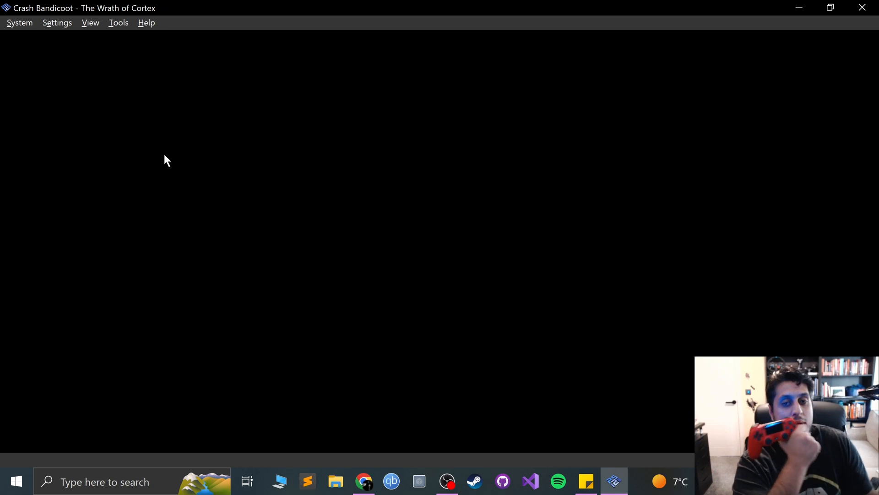
{"action": "mouse_move", "coordinate": [238, 154]}
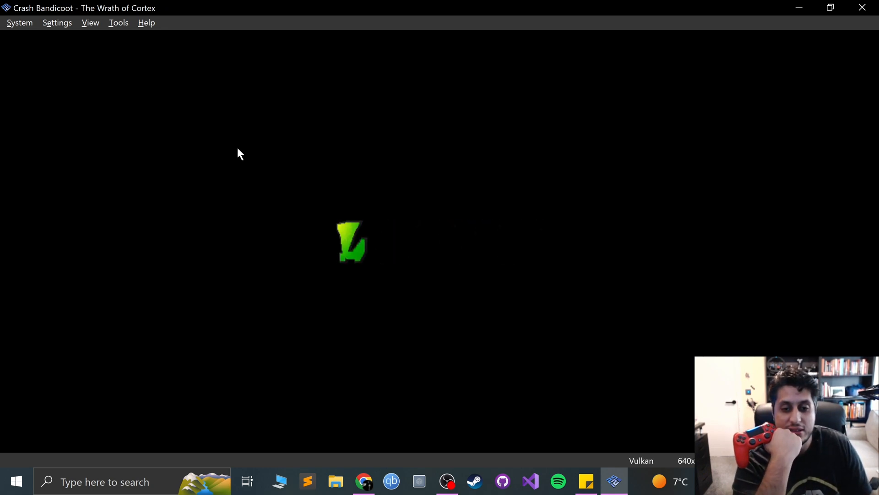
{"action": "left_click", "coordinate": [20, 22]}
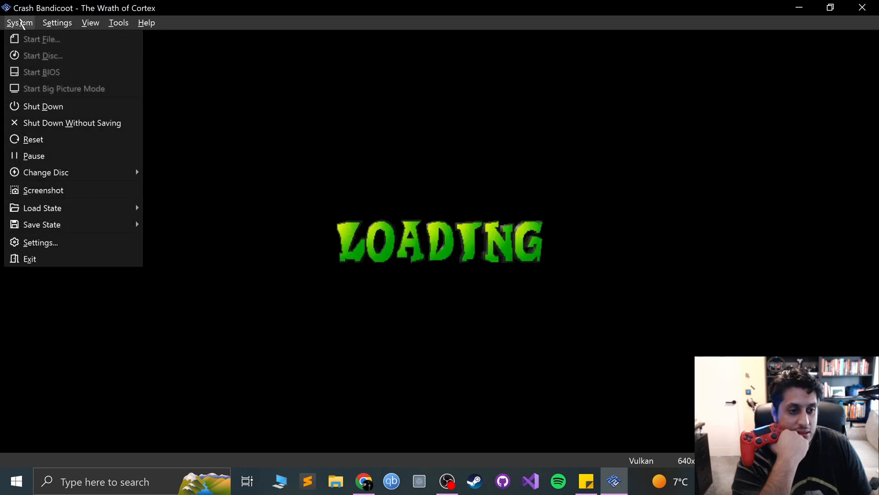
{"action": "mouse_move", "coordinate": [42, 208]}
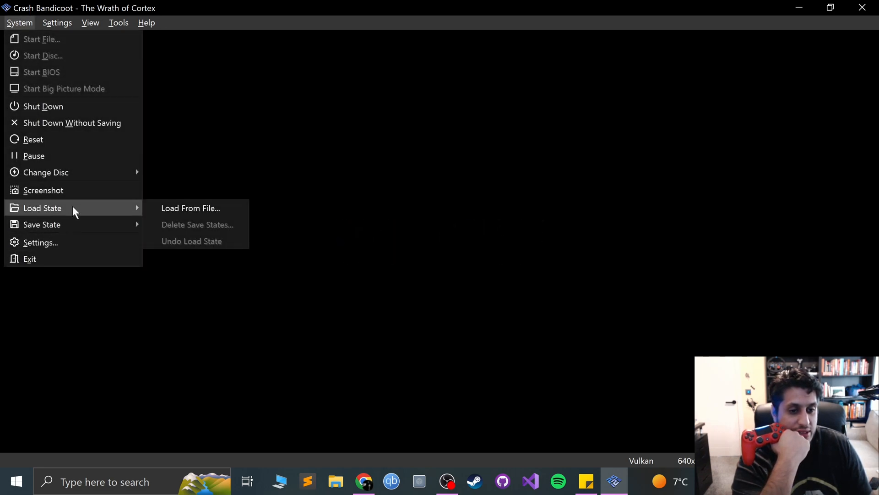
{"action": "left_click", "coordinate": [57, 22]}
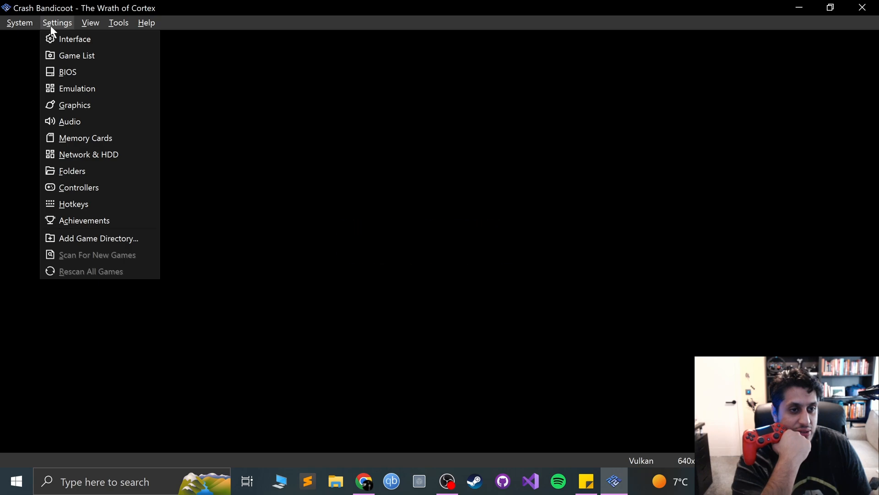
{"action": "left_click", "coordinate": [89, 22]}
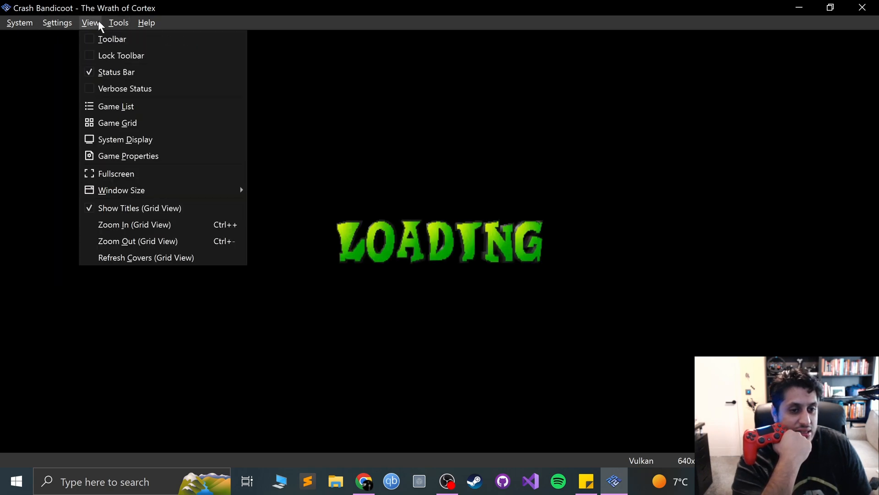
{"action": "left_click", "coordinate": [118, 23]}
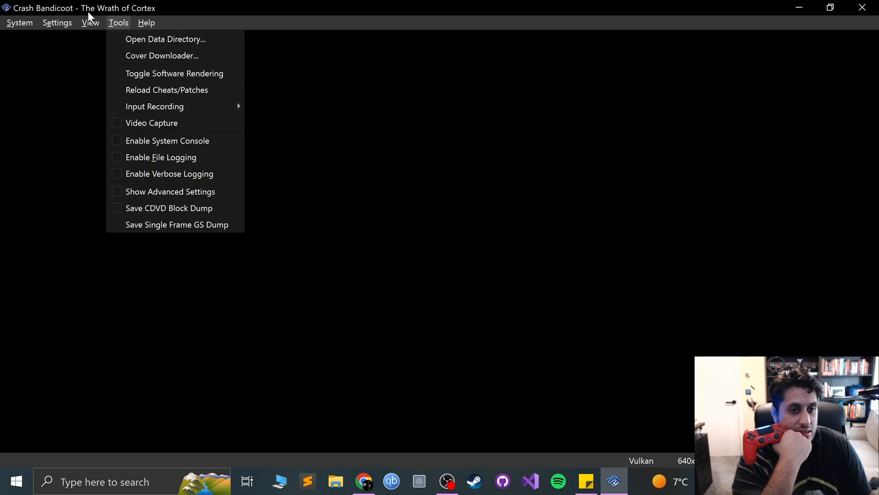
{"action": "left_click", "coordinate": [19, 22]}
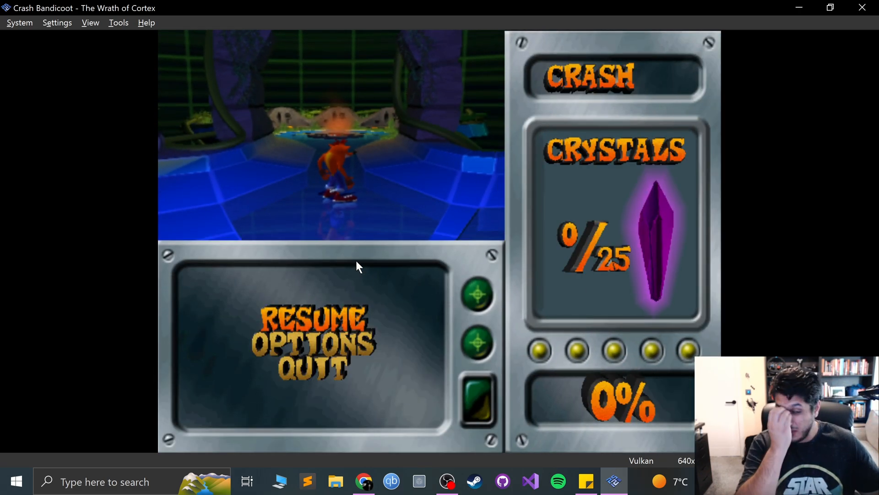
{"action": "mouse_move", "coordinate": [24, 73]}
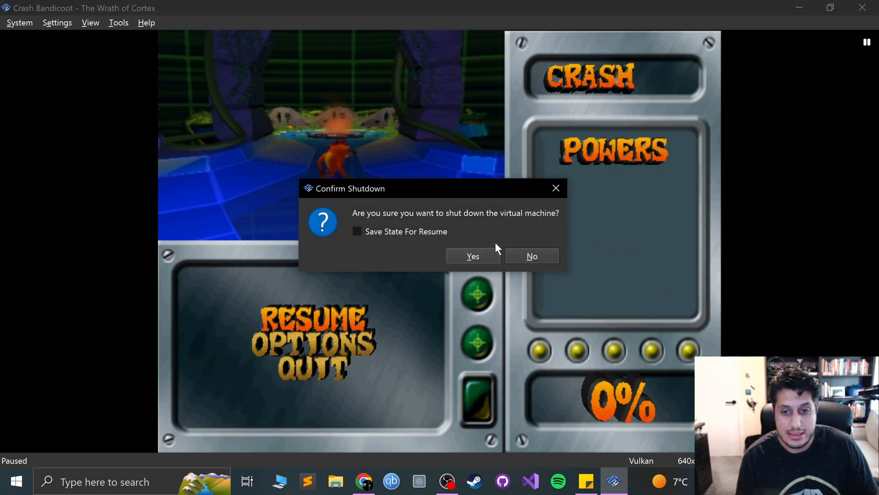
Step: Confirm shutting down the virtual machine after pausing the game
{"action": "left_click", "coordinate": [531, 256]}
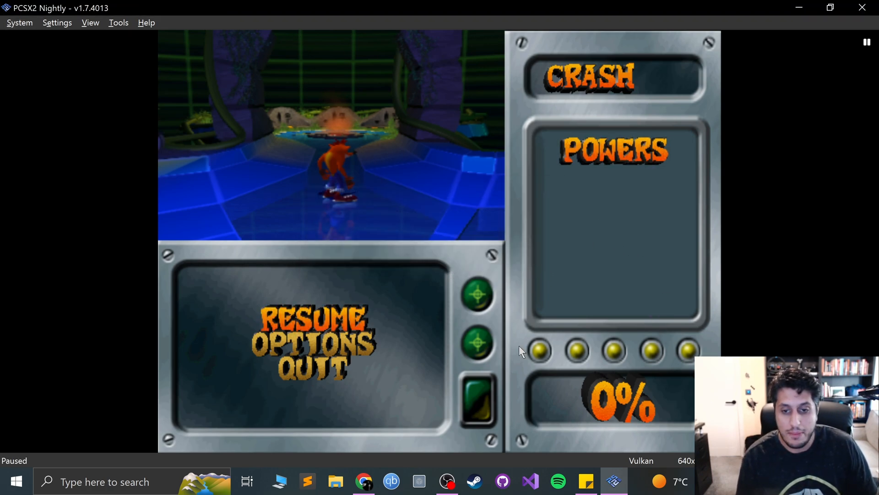